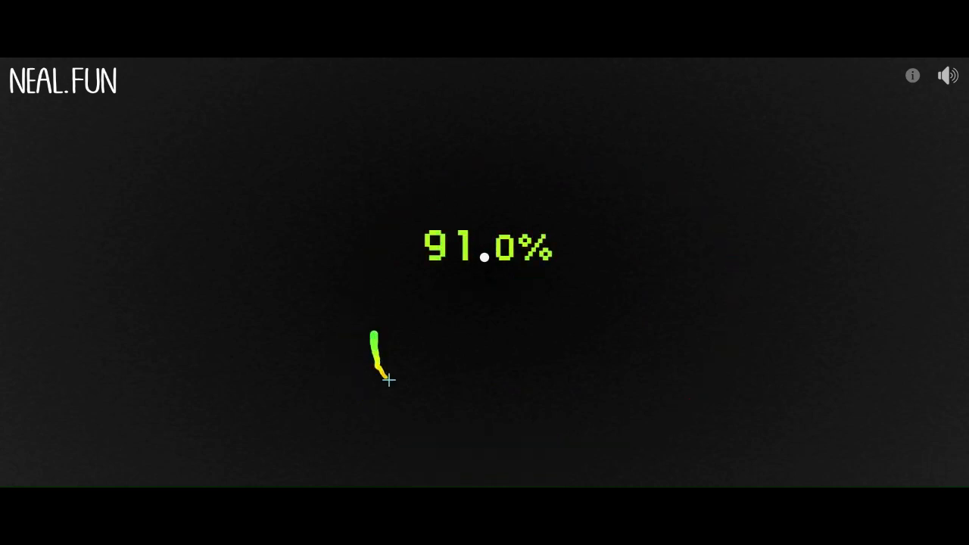
- Draw a freehand circle around the centre dot, ending with a 'Wrong way' message
drag(386, 379, 371, 360)
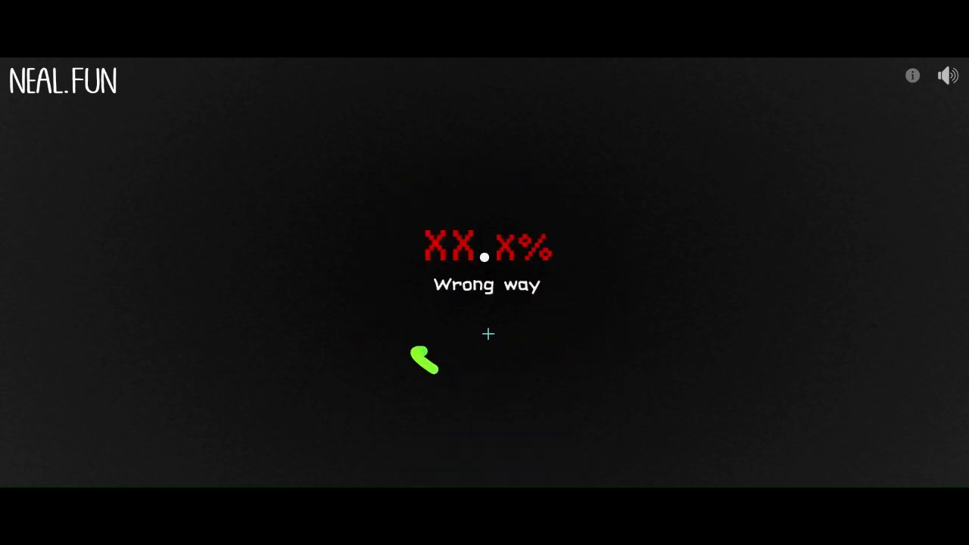
- Draw clockwise circle attempts around the dot, scoring 90.6% and then 89.0% perfect
drag(424, 360, 634, 252)
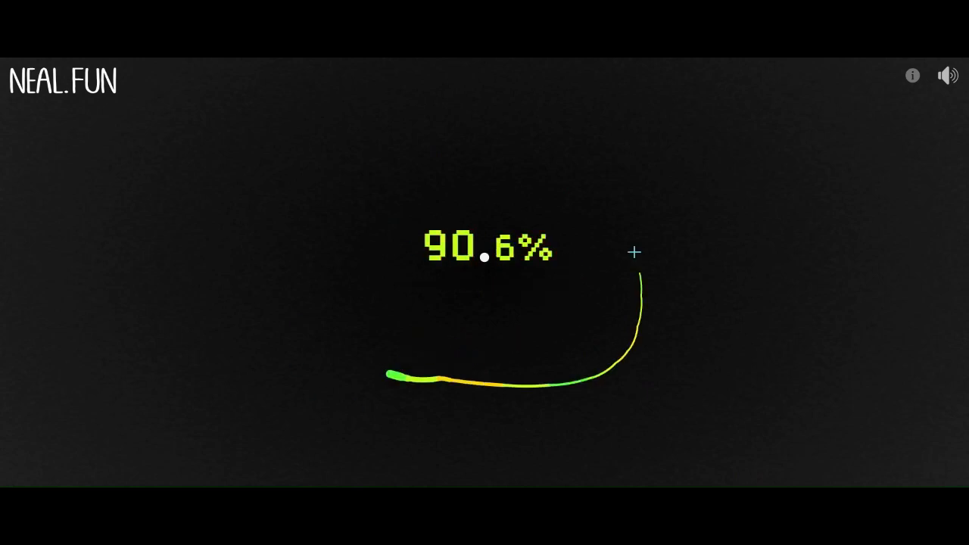
drag(634, 251, 436, 379)
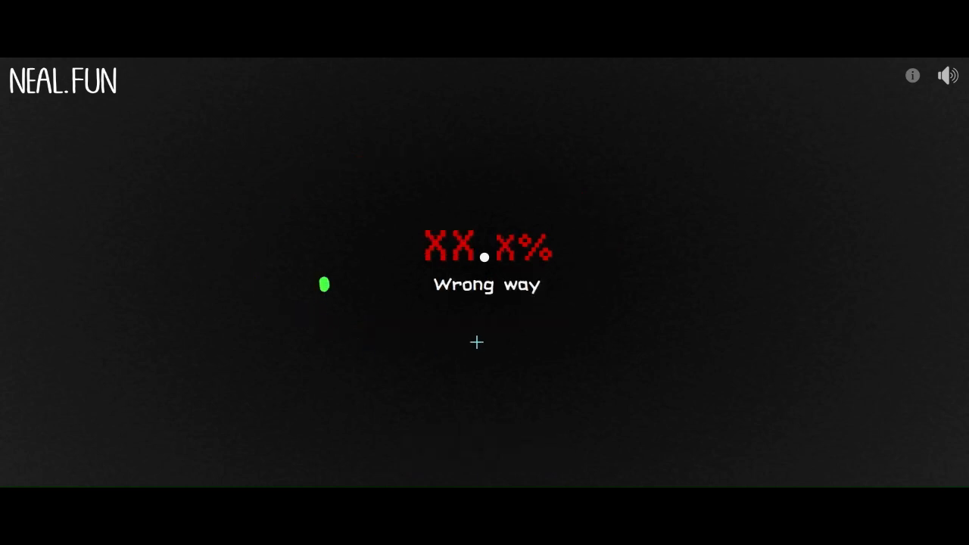
drag(324, 285, 558, 343)
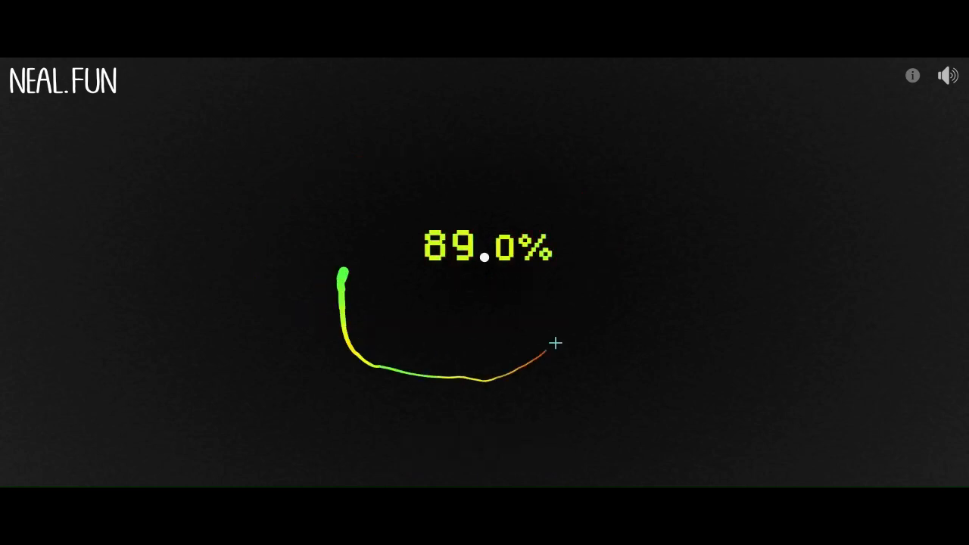